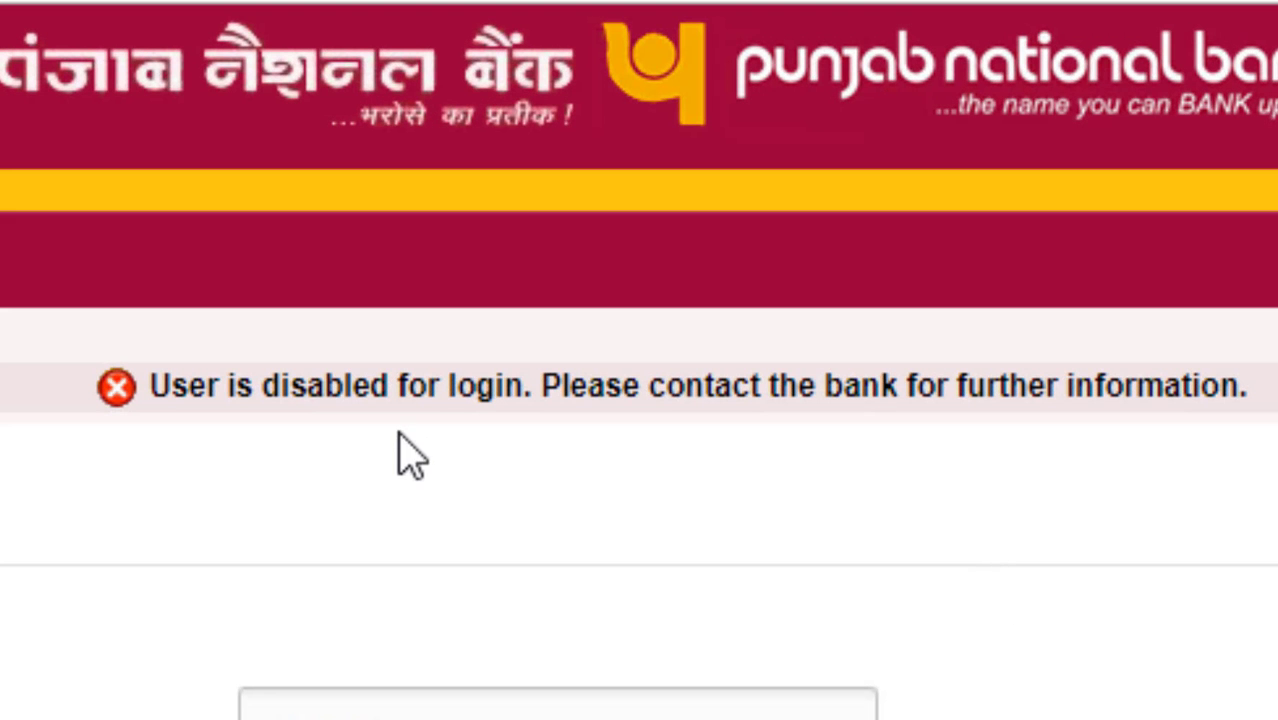
- Leave the 'User is disabled for login' error and return to the PNB homepage
left_click_drag(150, 386, 800, 386)
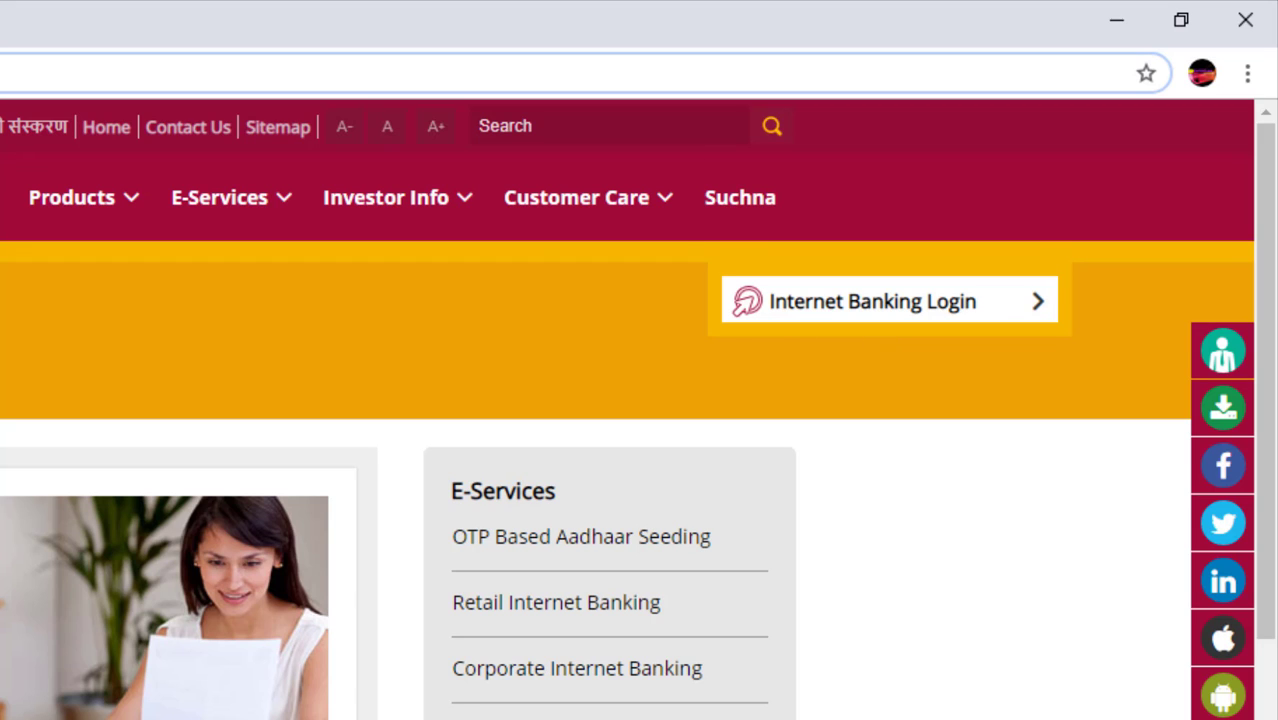
mouse_move(810, 315)
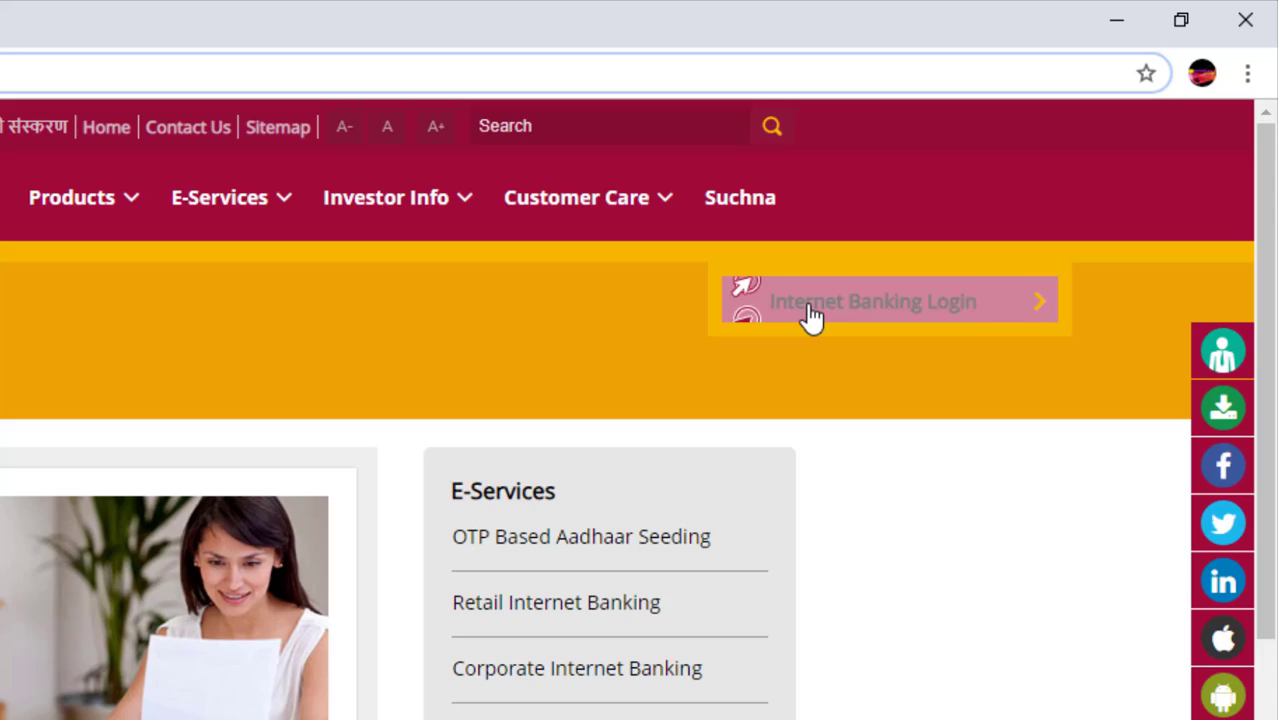
- Open Internet Banking Login and submit the user ID to reach the password page
left_click(872, 301)
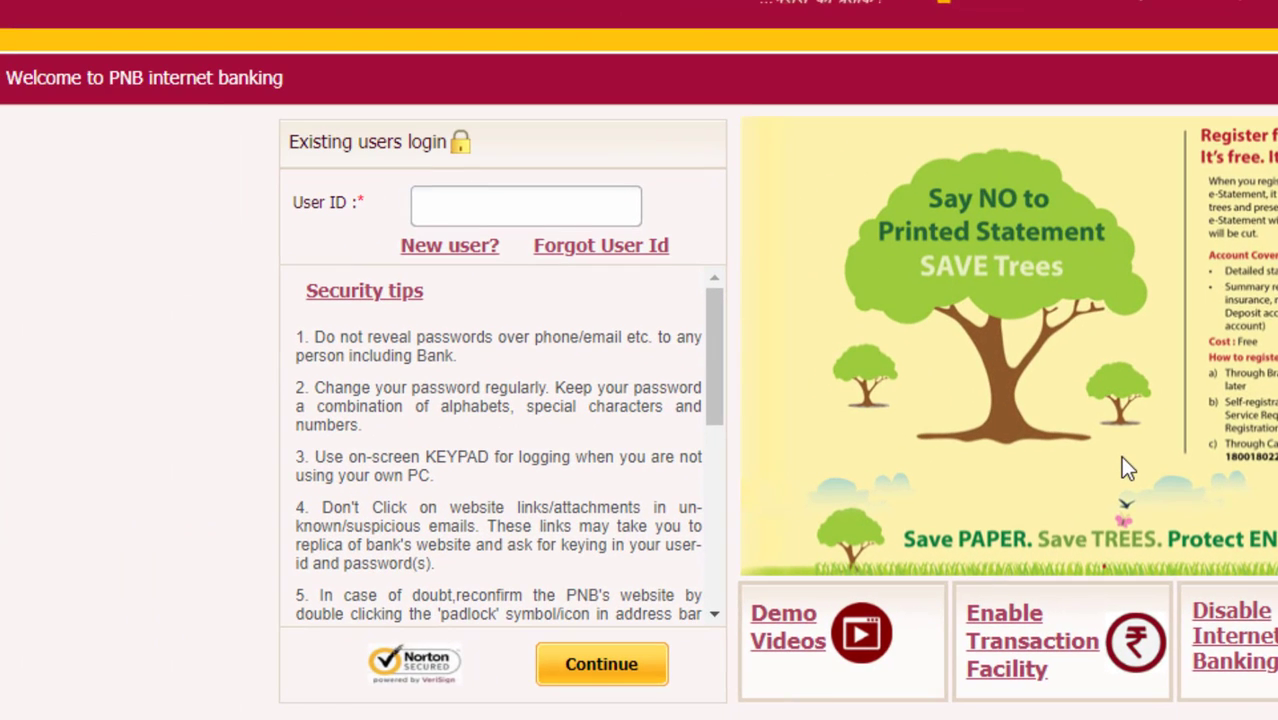
left_click(601, 664)
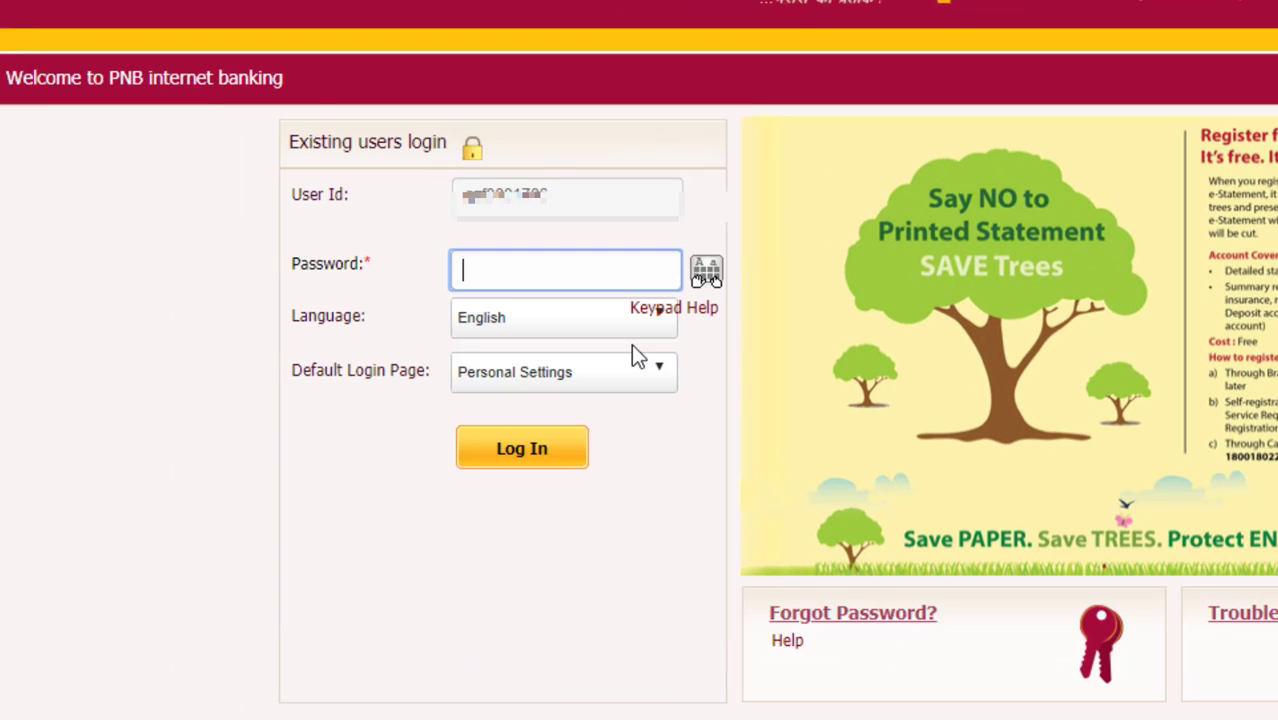
mouse_move(858, 613)
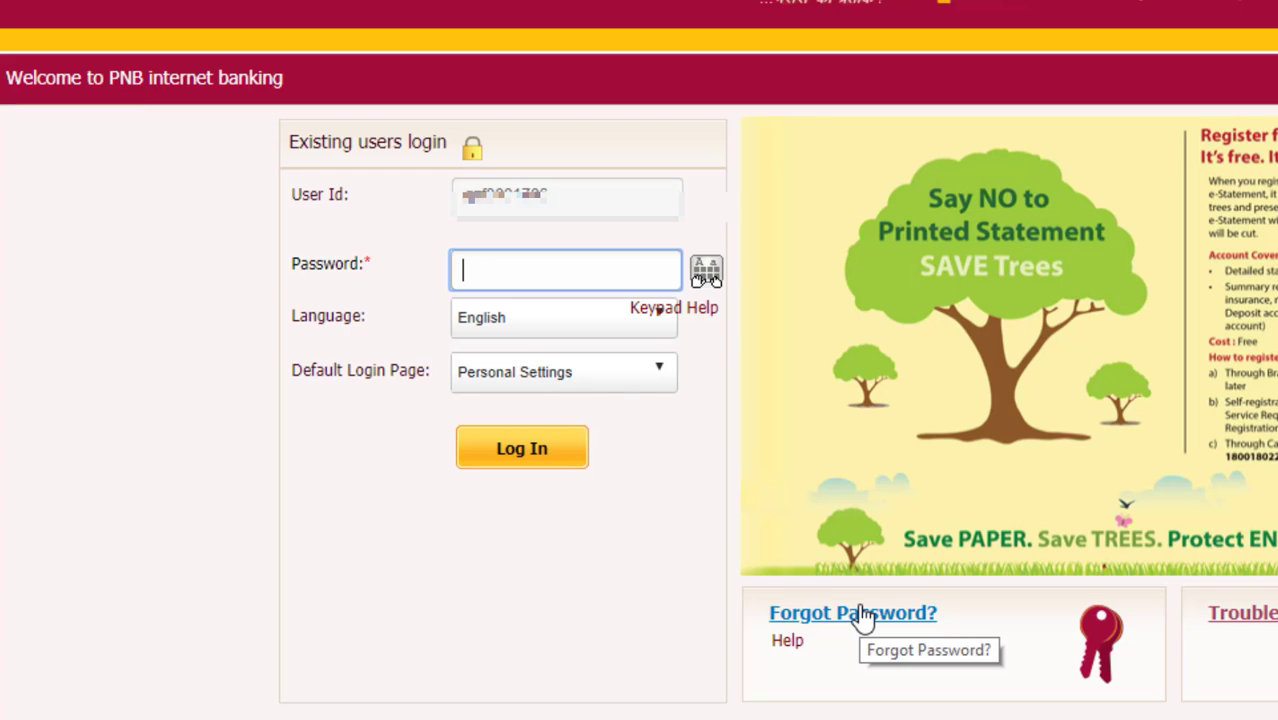
mouse_move(795, 625)
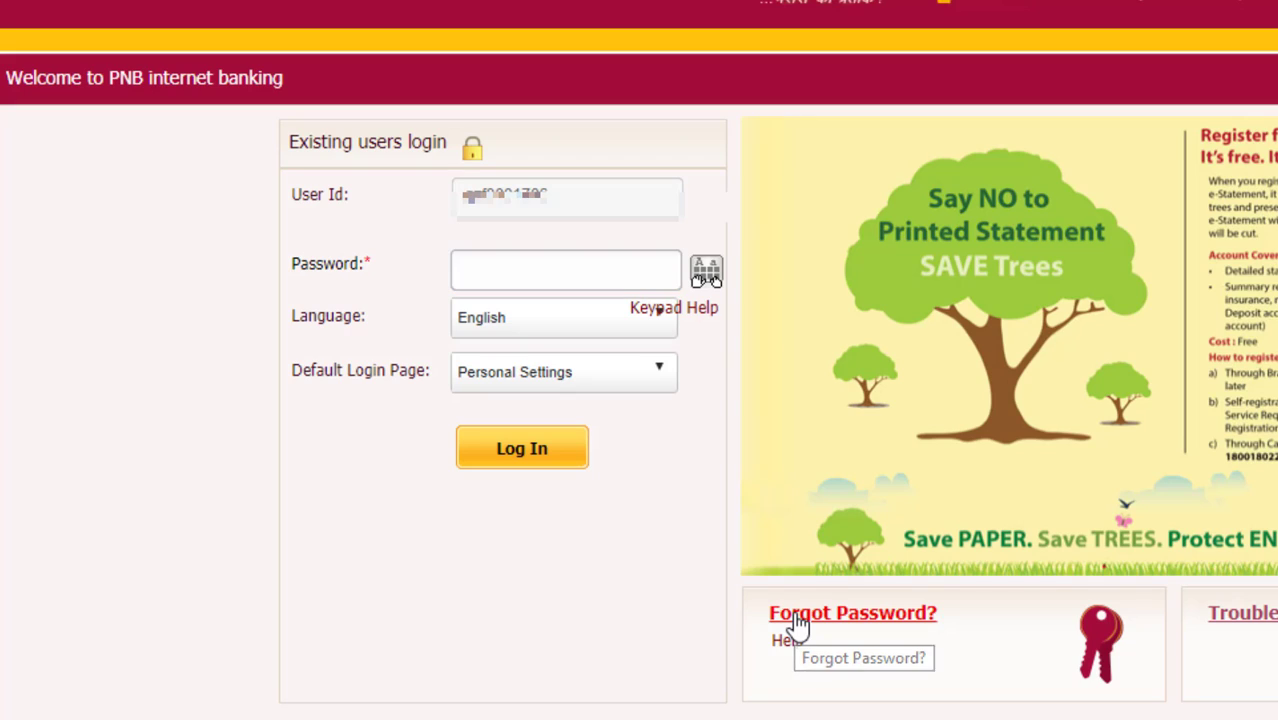
- Open the Forgot Password online re-set page, which also reports the user disabled
left_click(851, 612)
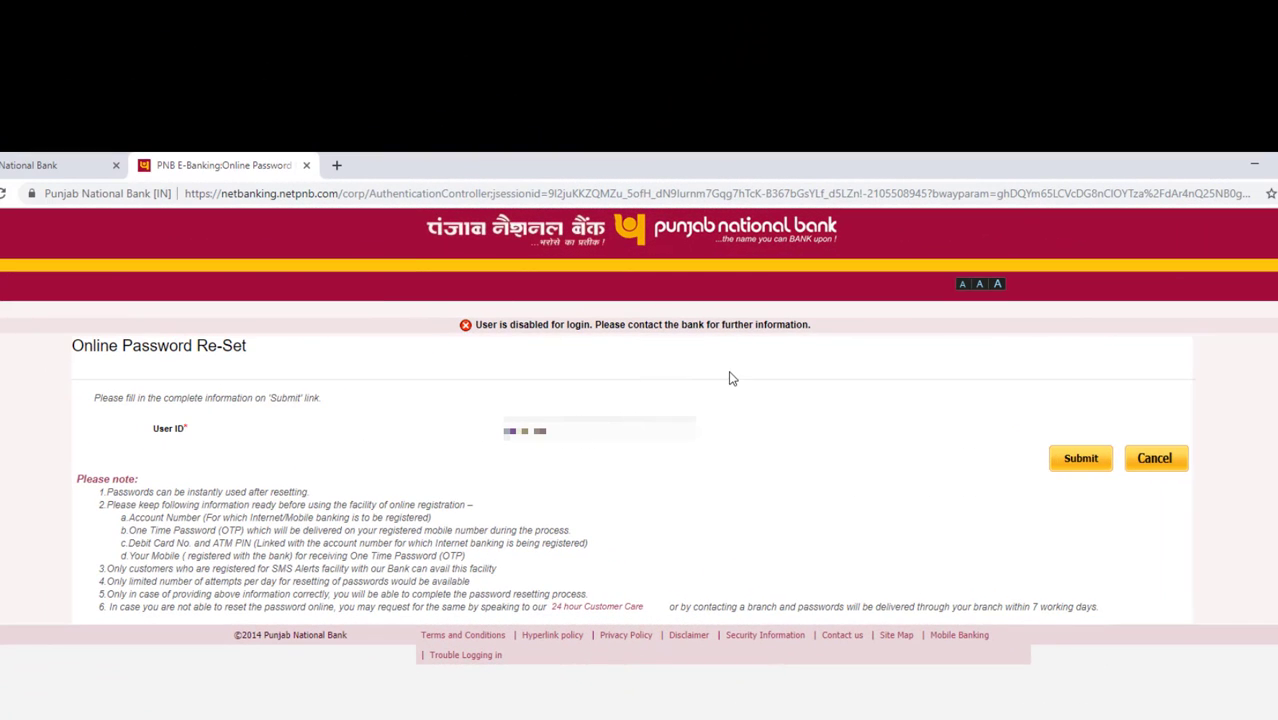
left_click_drag(475, 324, 617, 324)
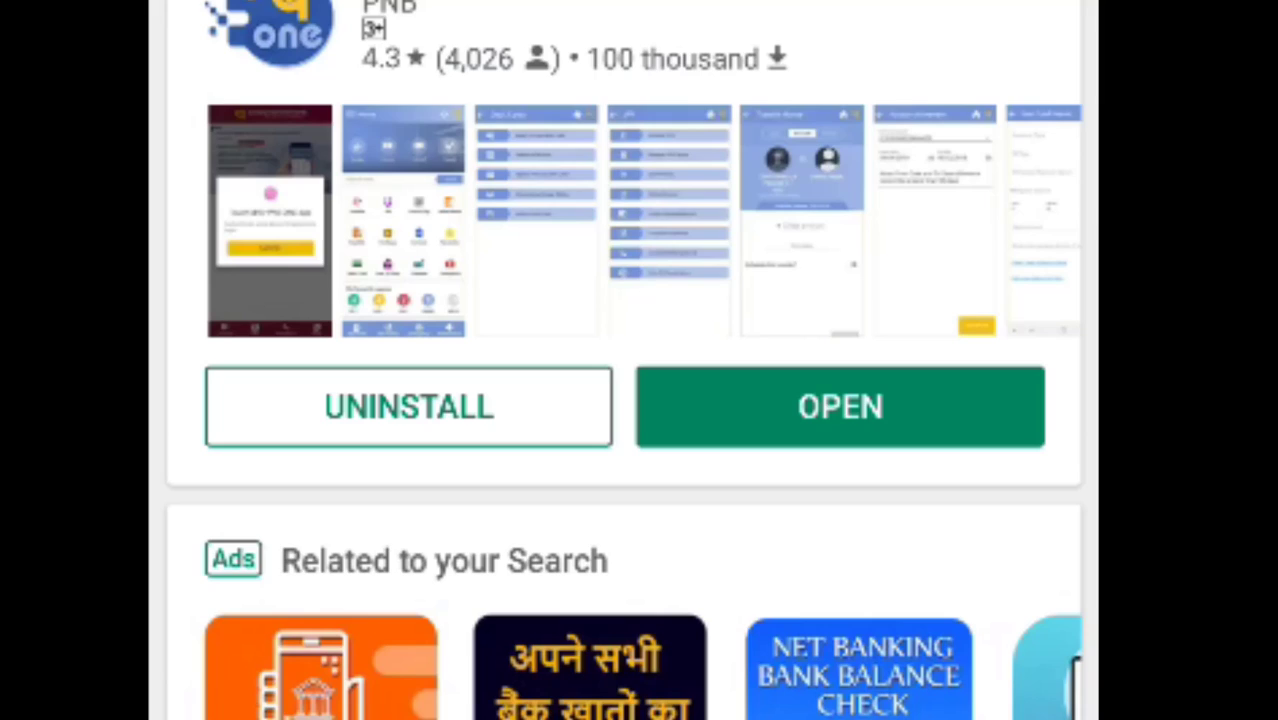
- Launch PNB ONE from its Play Store page to reach the user ID screen
left_click(839, 406)
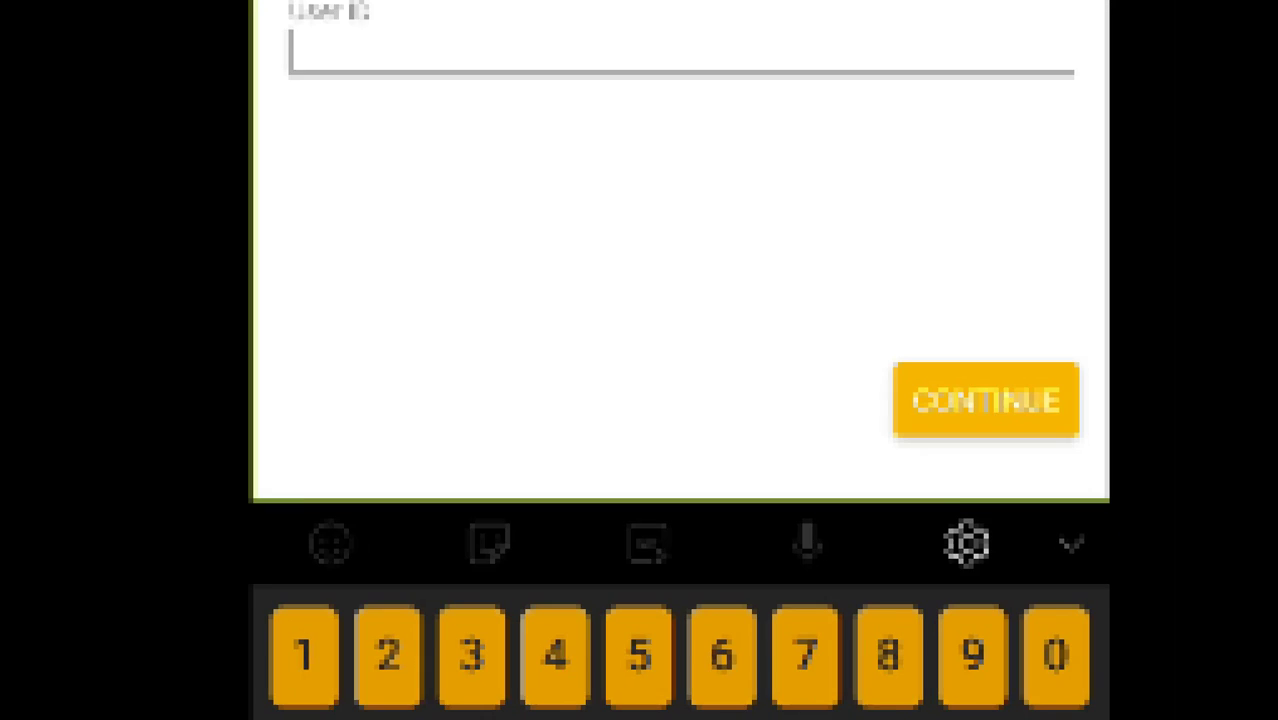
- Submit the user ID in PNB ONE to start forgotten-password recovery
left_click(985, 399)
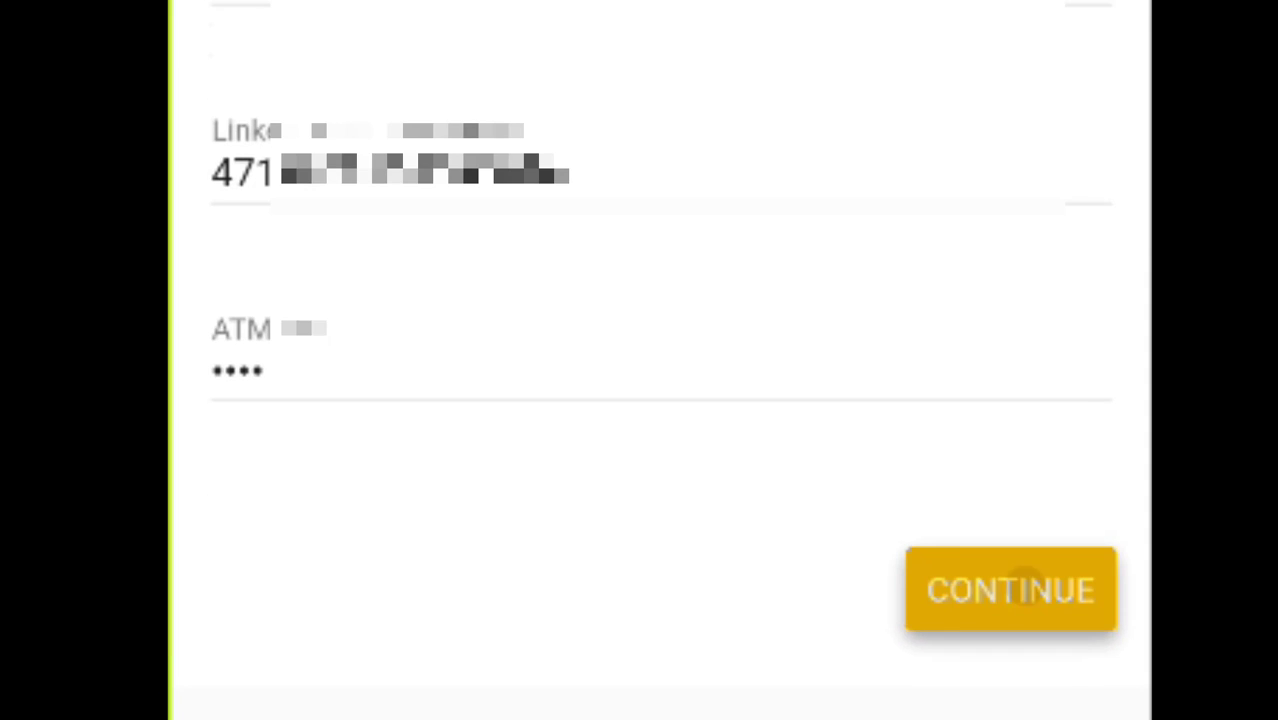
- Submit account number and ATM PIN, also choose transaction password reset, and type a new login password
left_click(1010, 589)
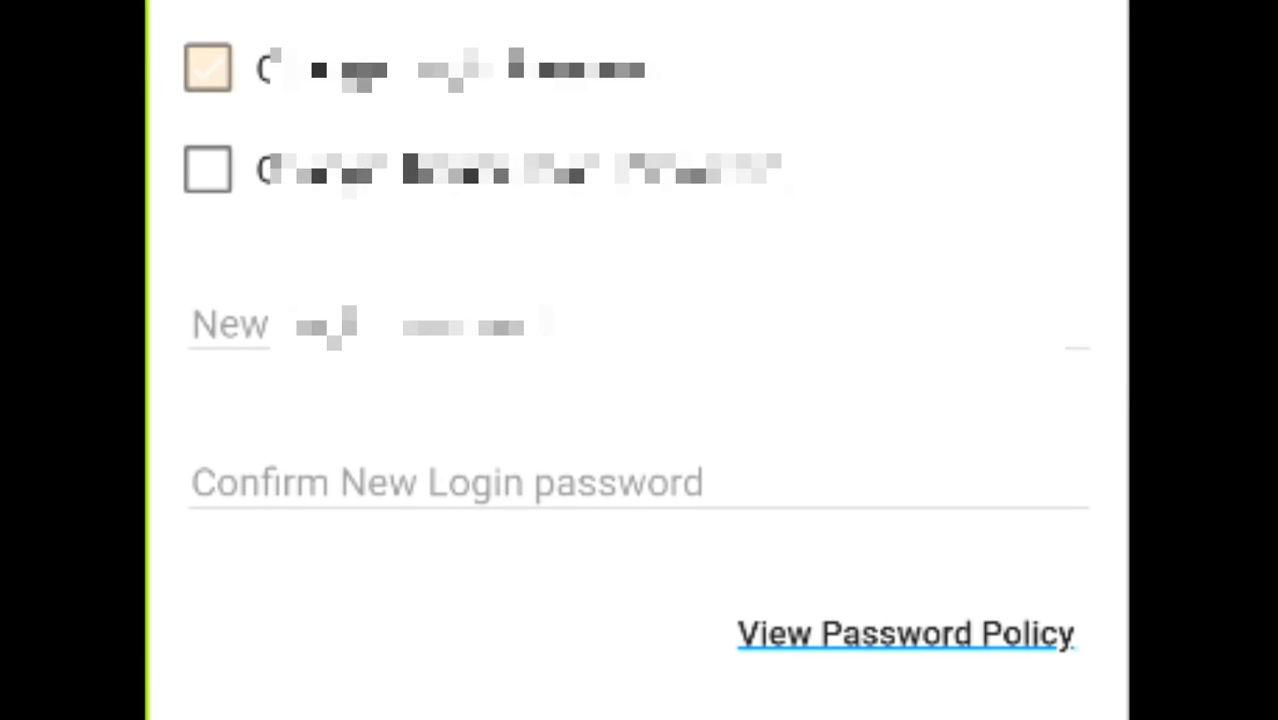
left_click(207, 170)
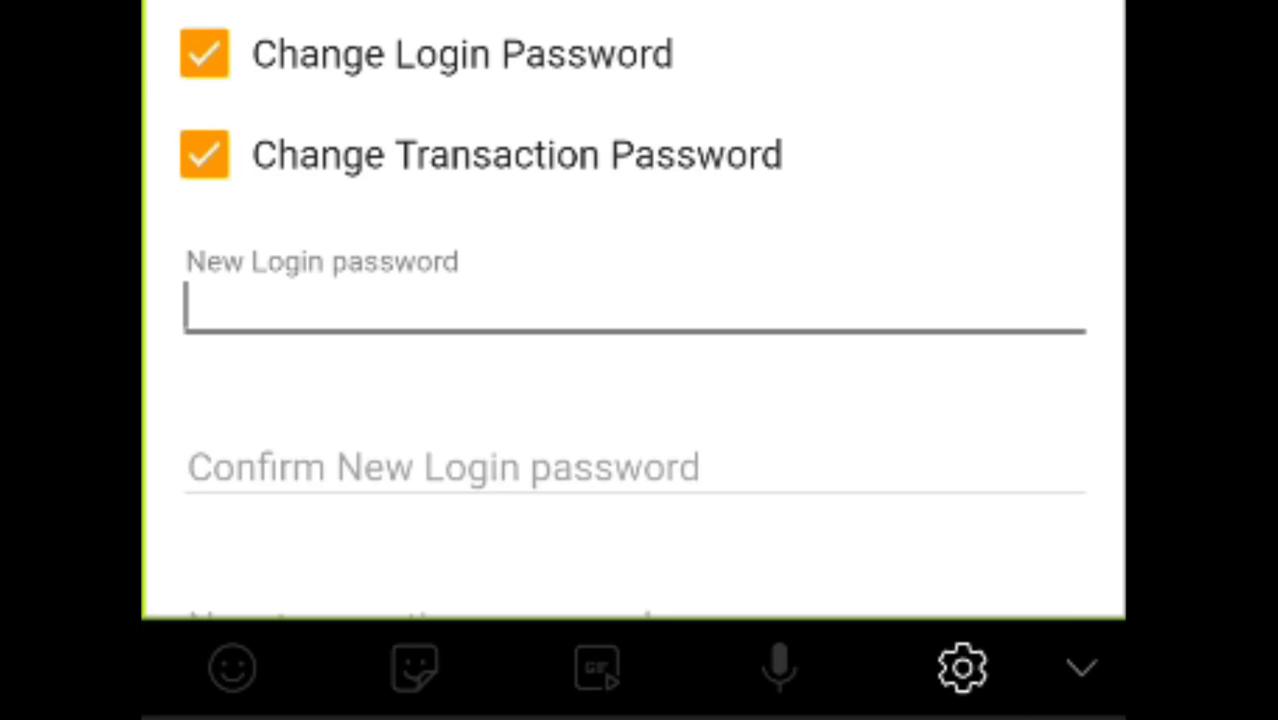
type("2")
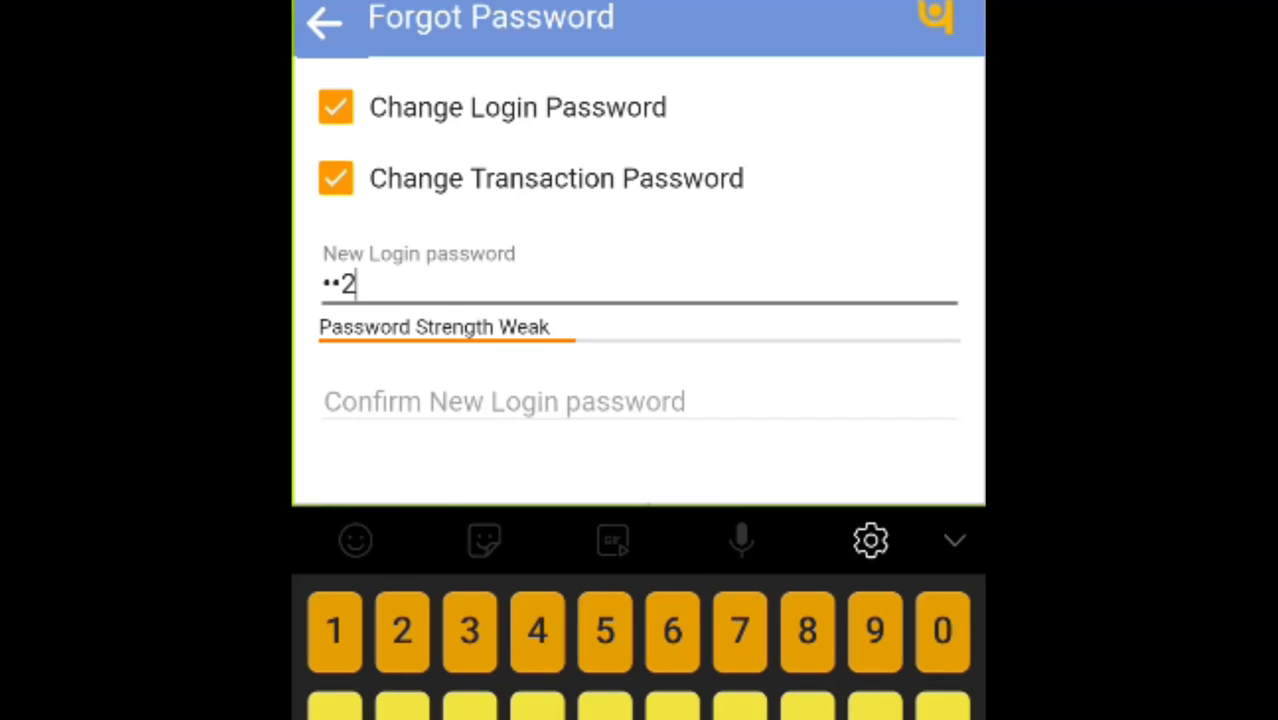
type("0")
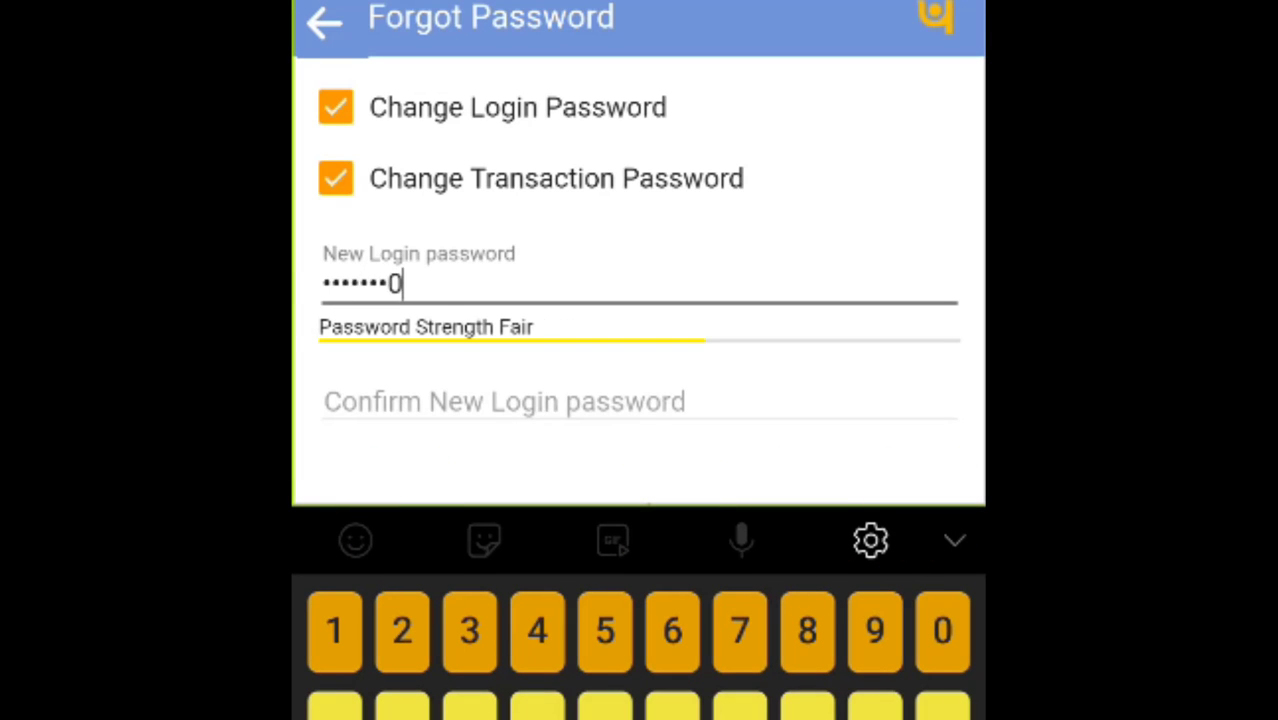
key("Backspace")
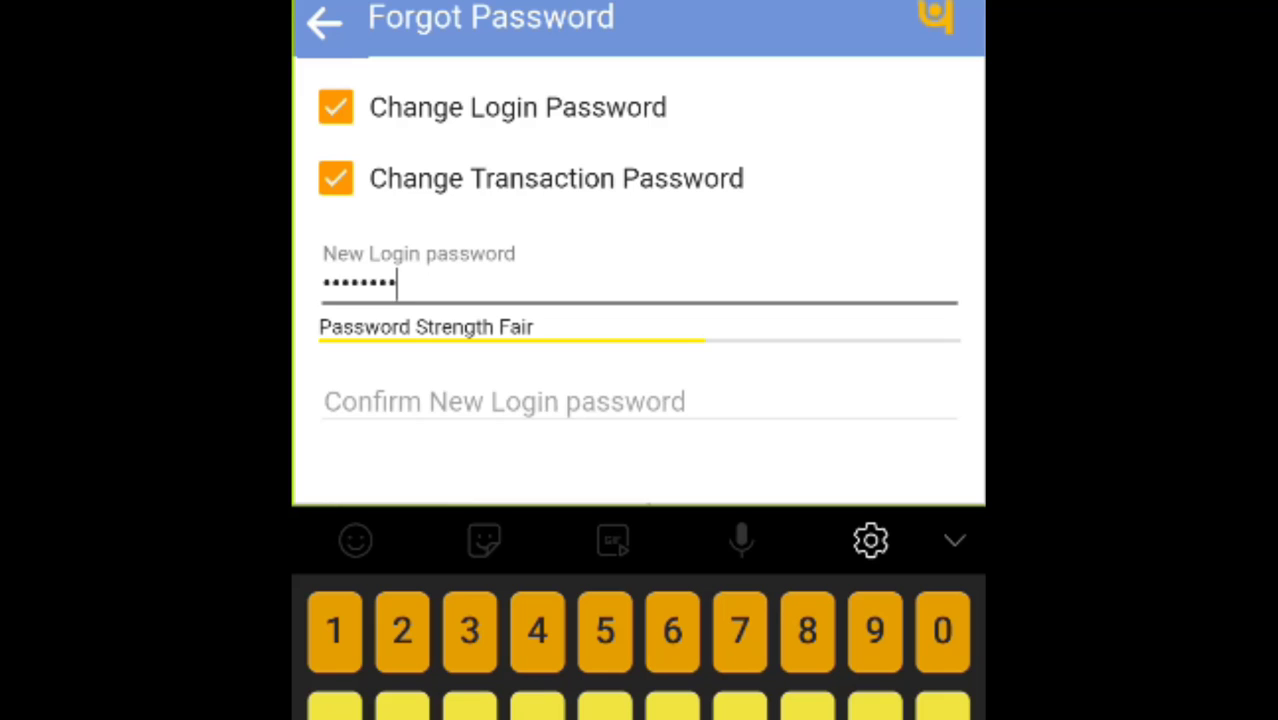
type("0")
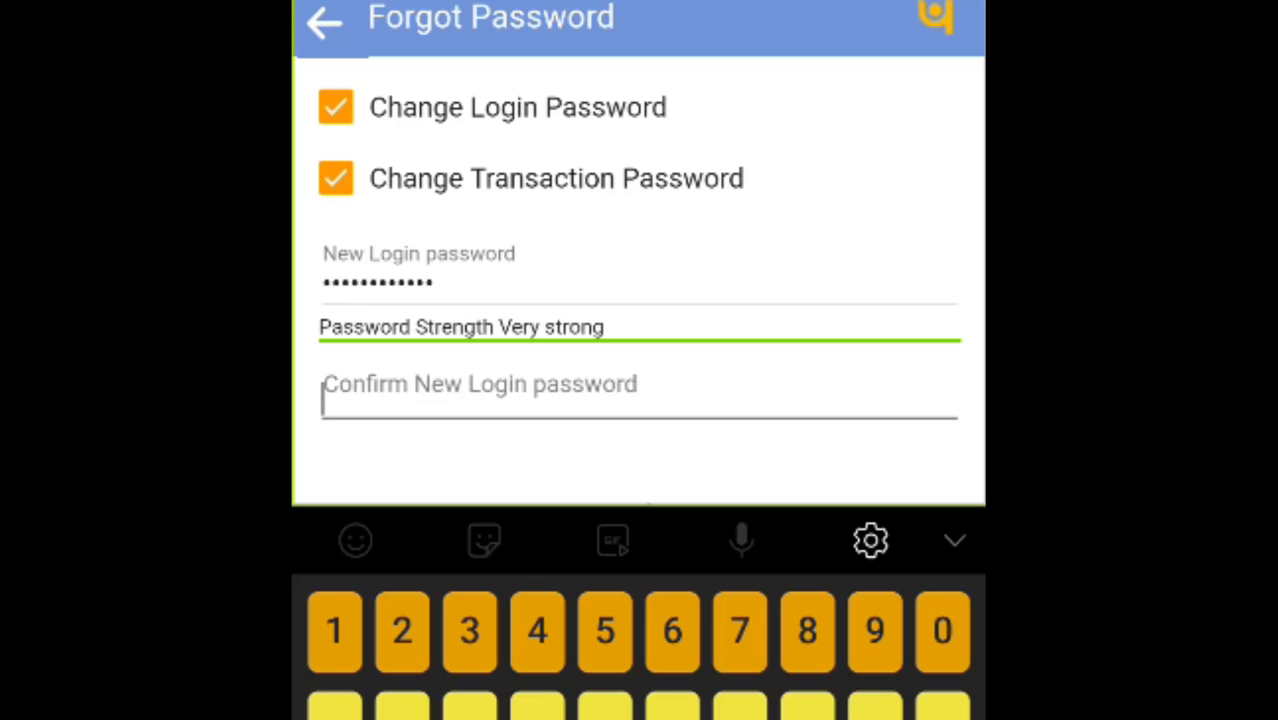
type("m")
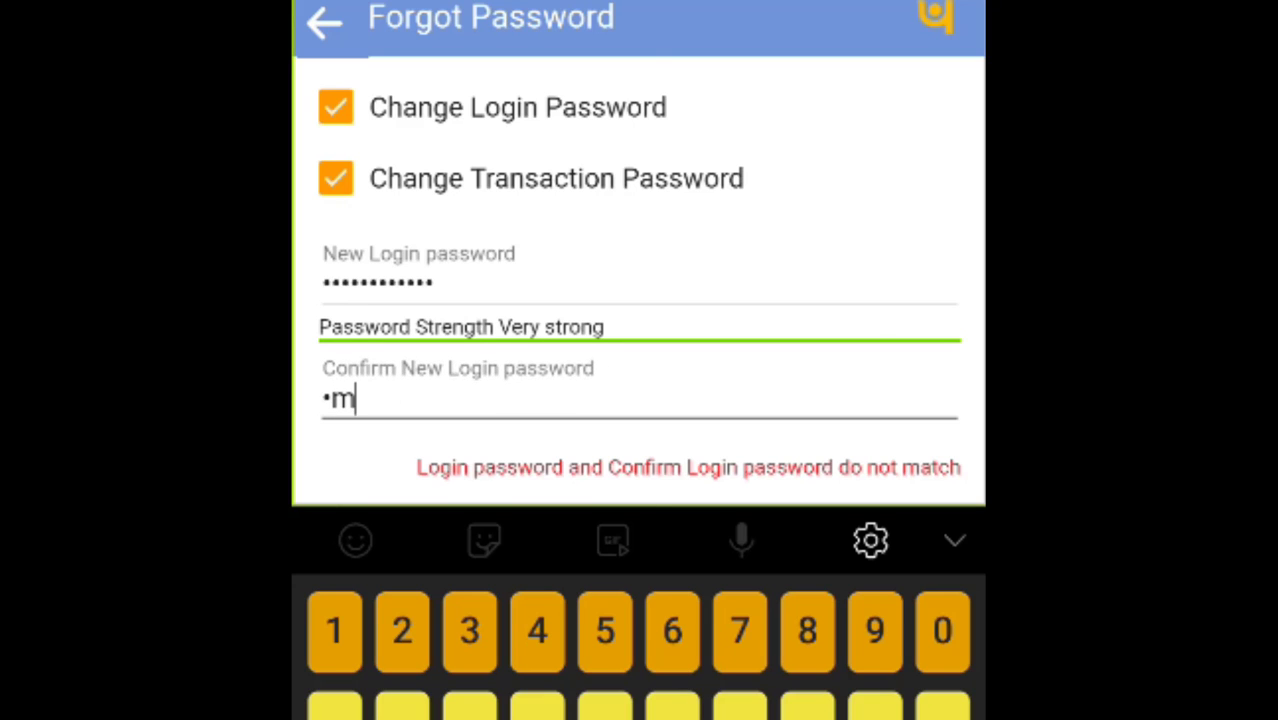
- Re-enter the new login password in the confirmation field
left_click(334, 631)
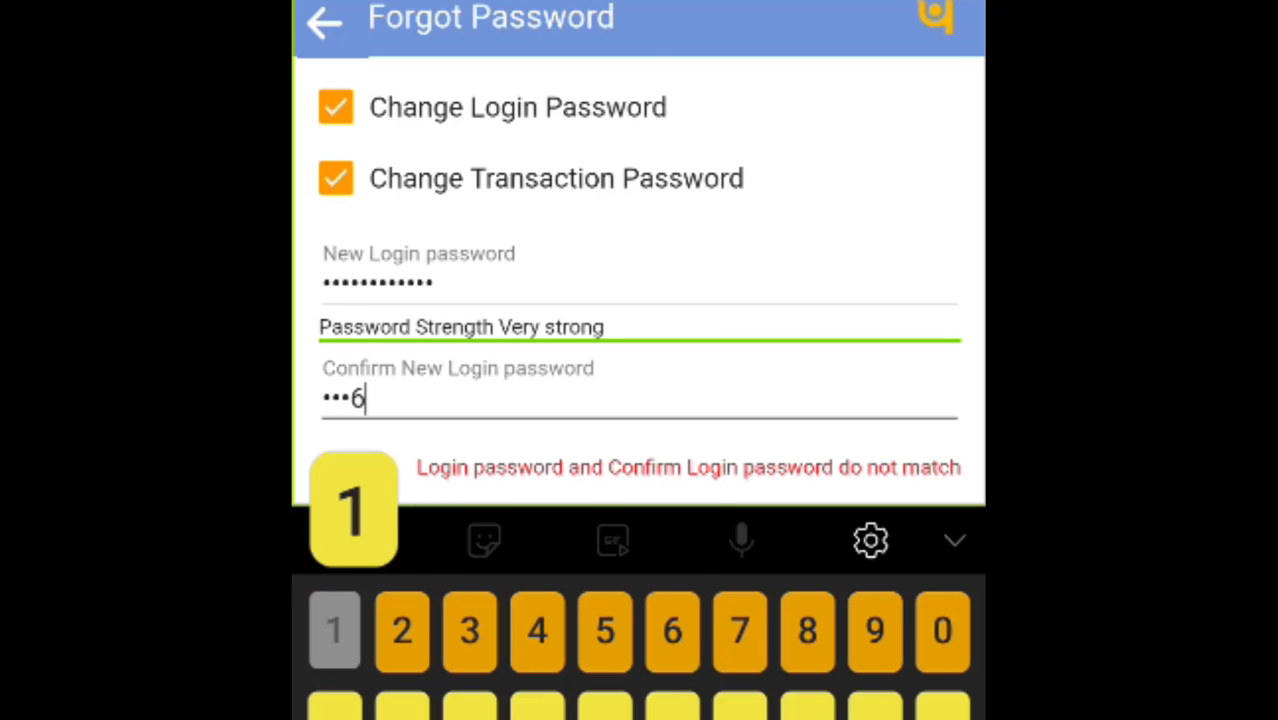
type("M")
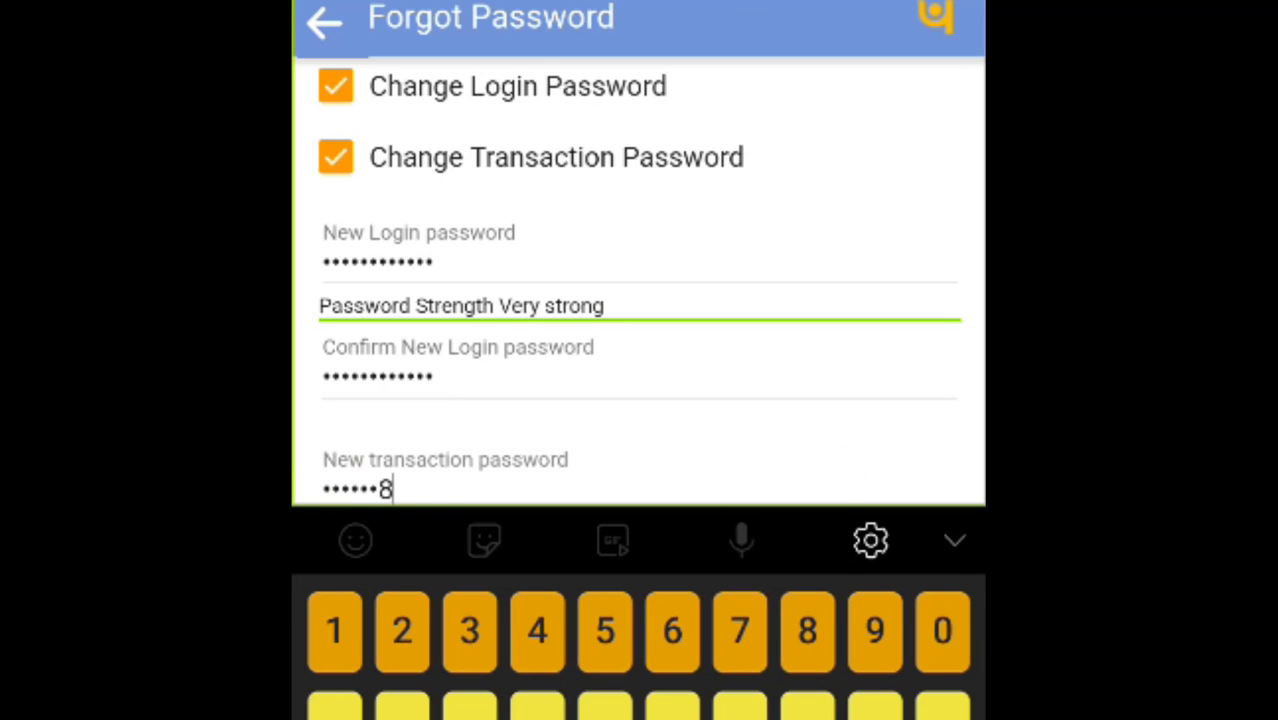
type("M")
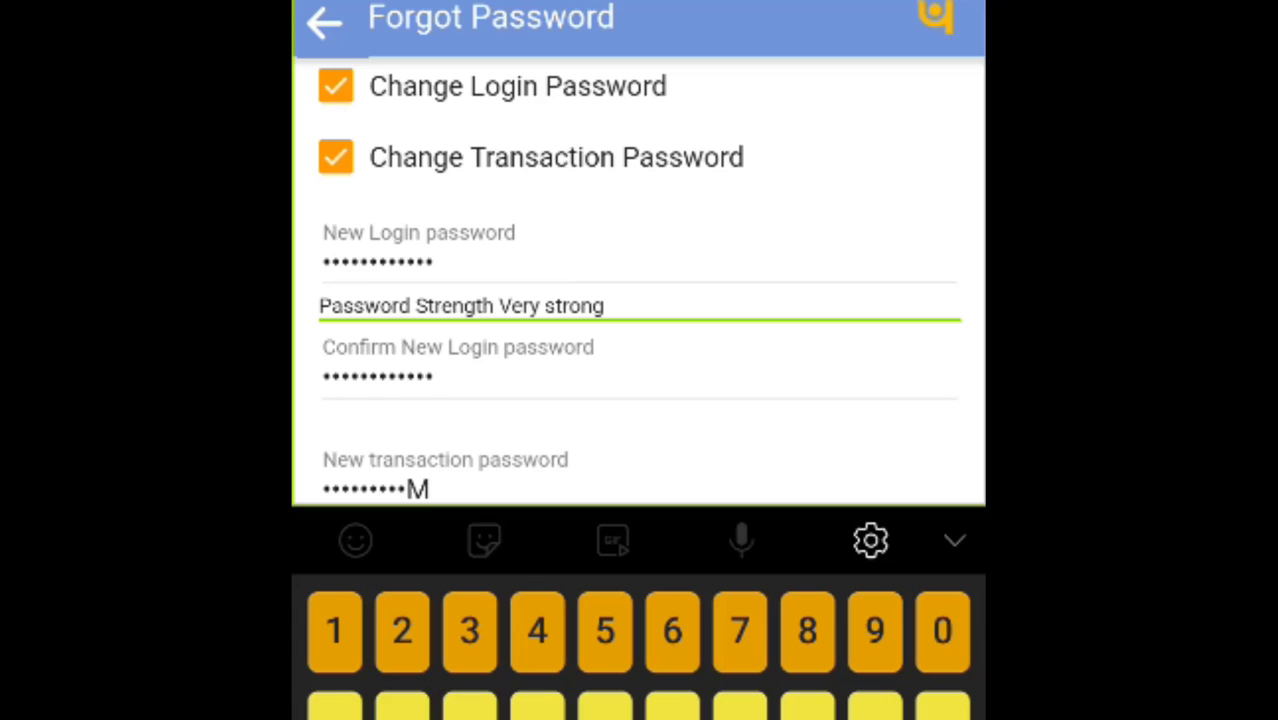
- Enter and confirm the new transaction password
scroll("down", 3)
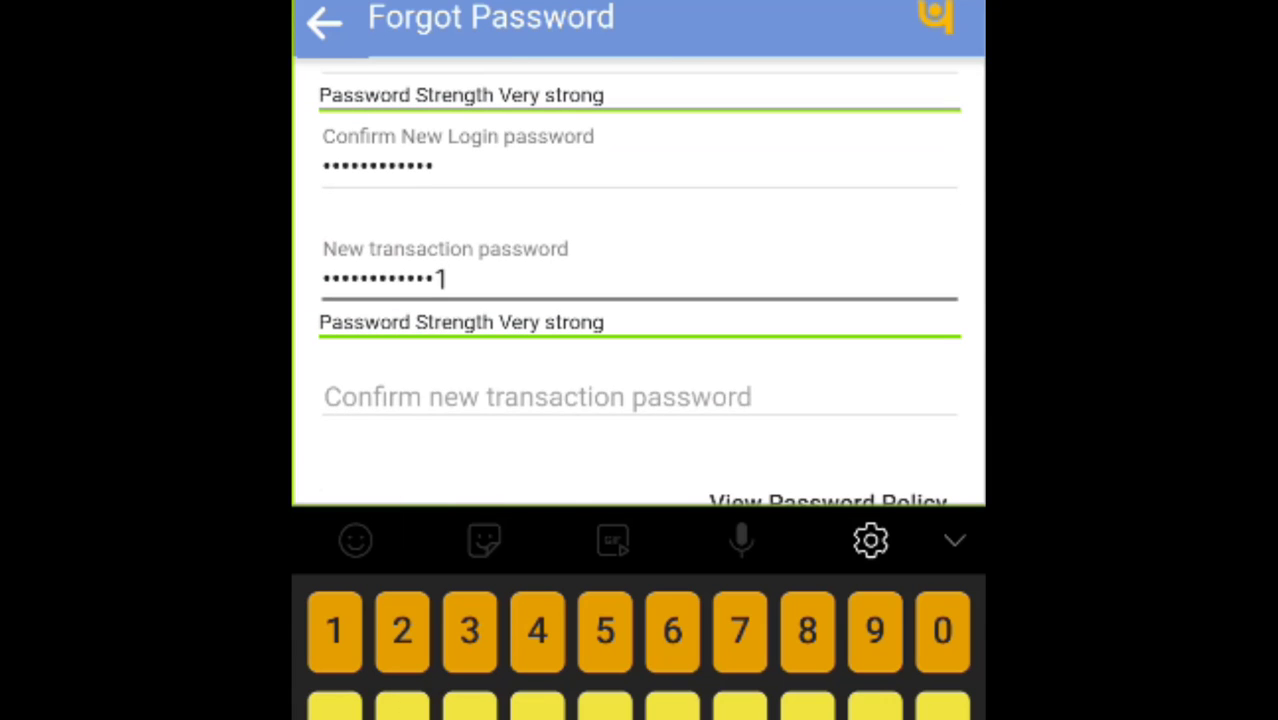
type("m")
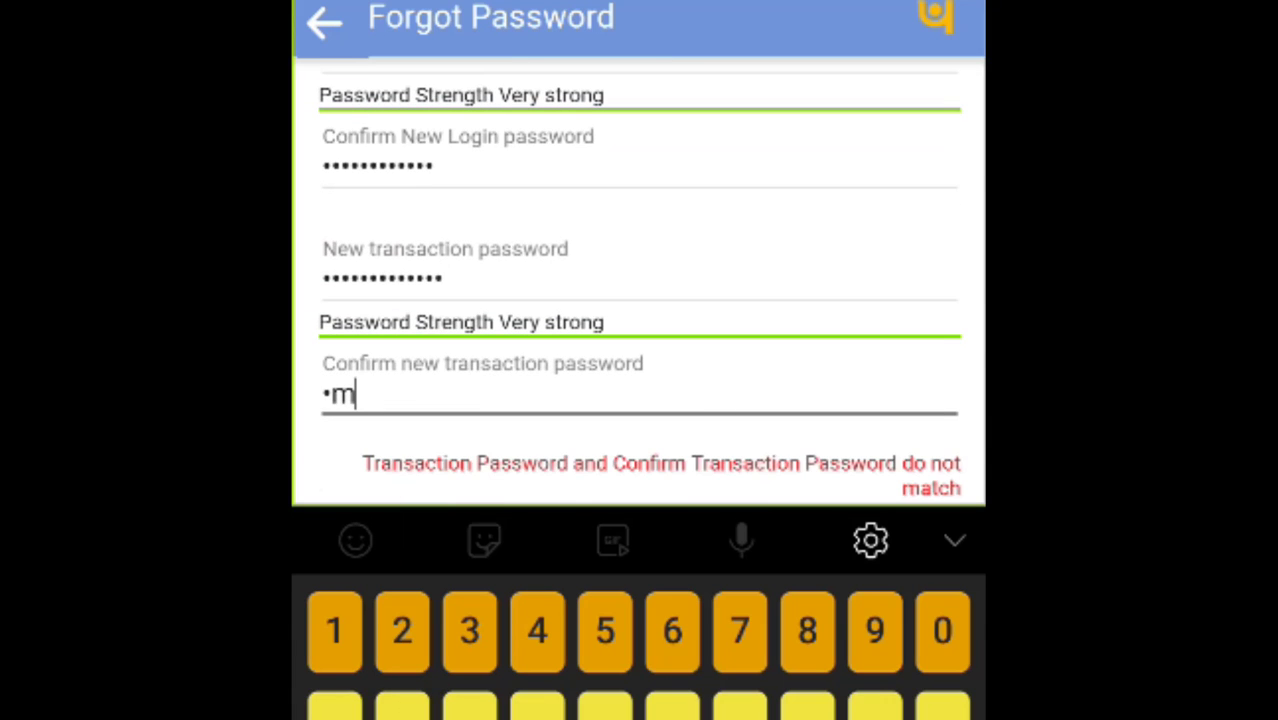
left_click(402, 631)
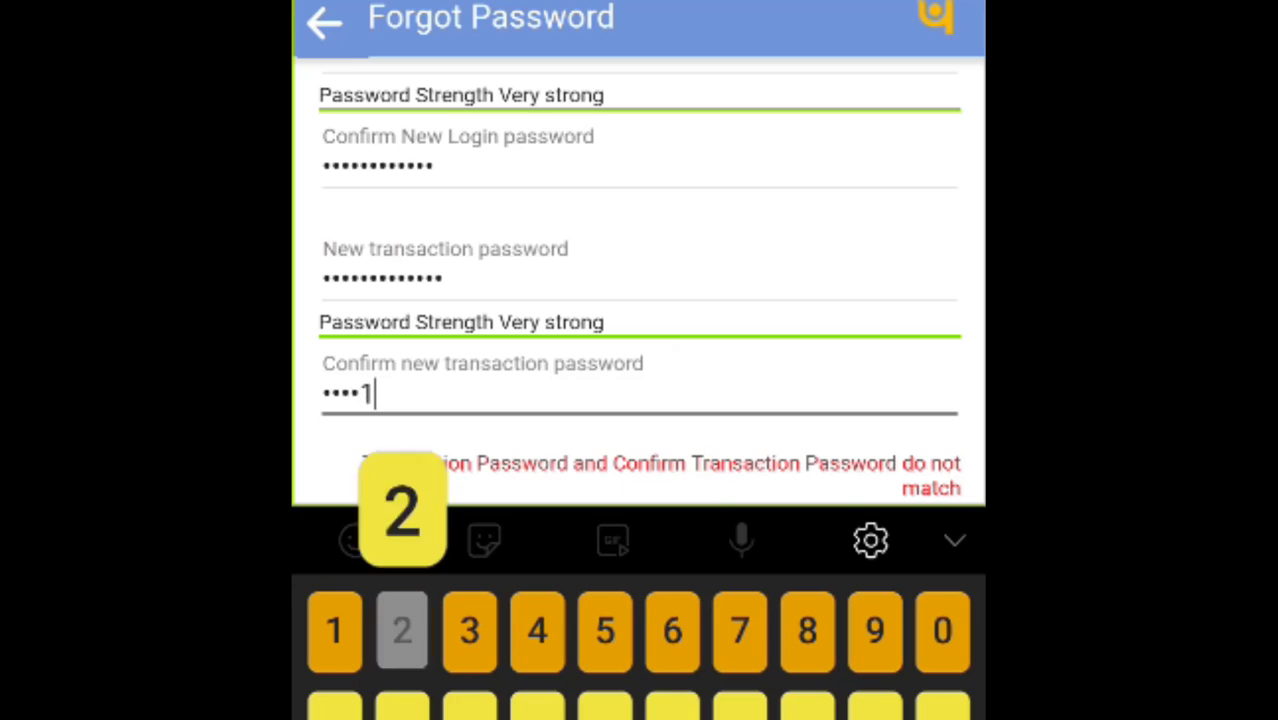
left_click(941, 631)
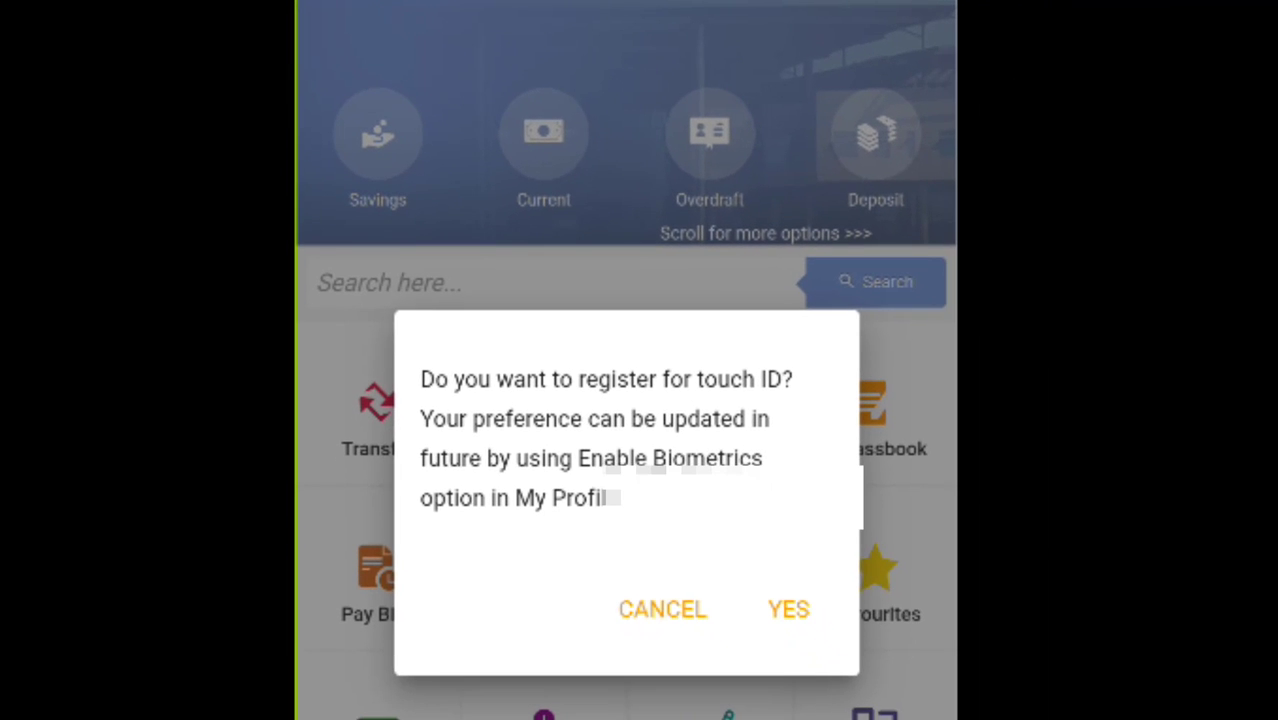
- Agree to touch ID, cancel the fingerprint dialog, and open the UPI option requesting existing MPIN
left_click(788, 609)
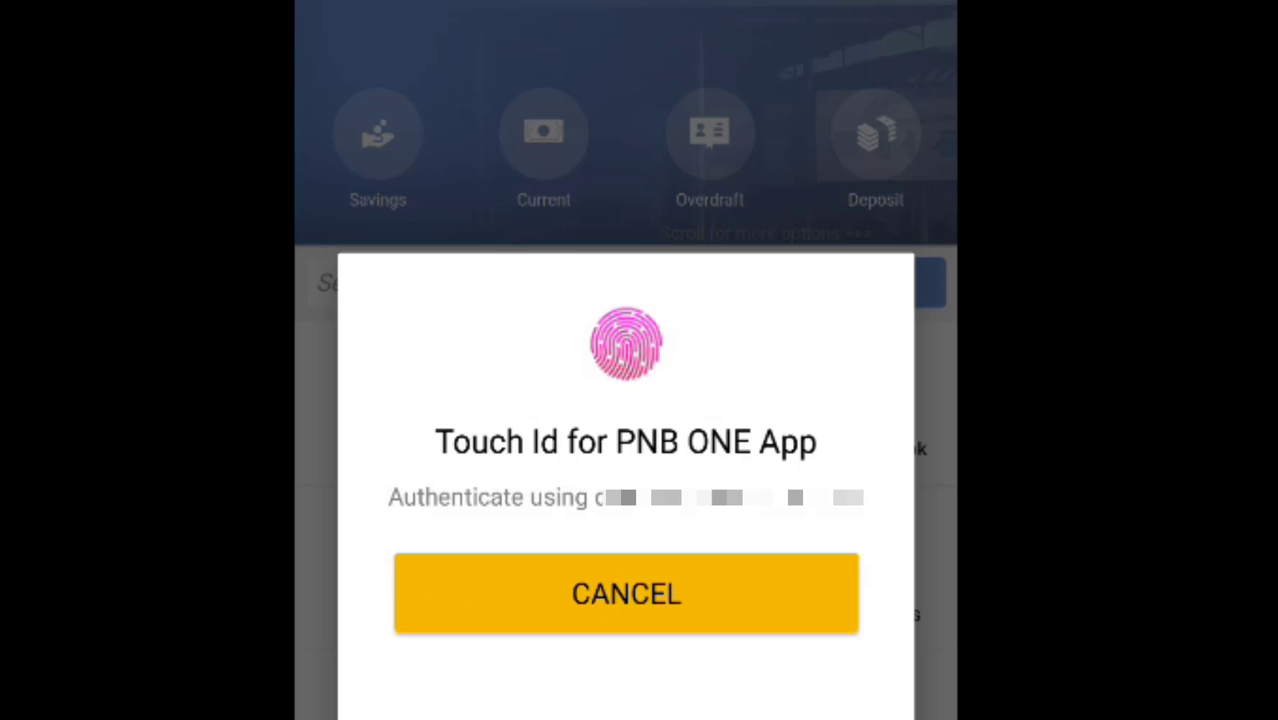
left_click(626, 593)
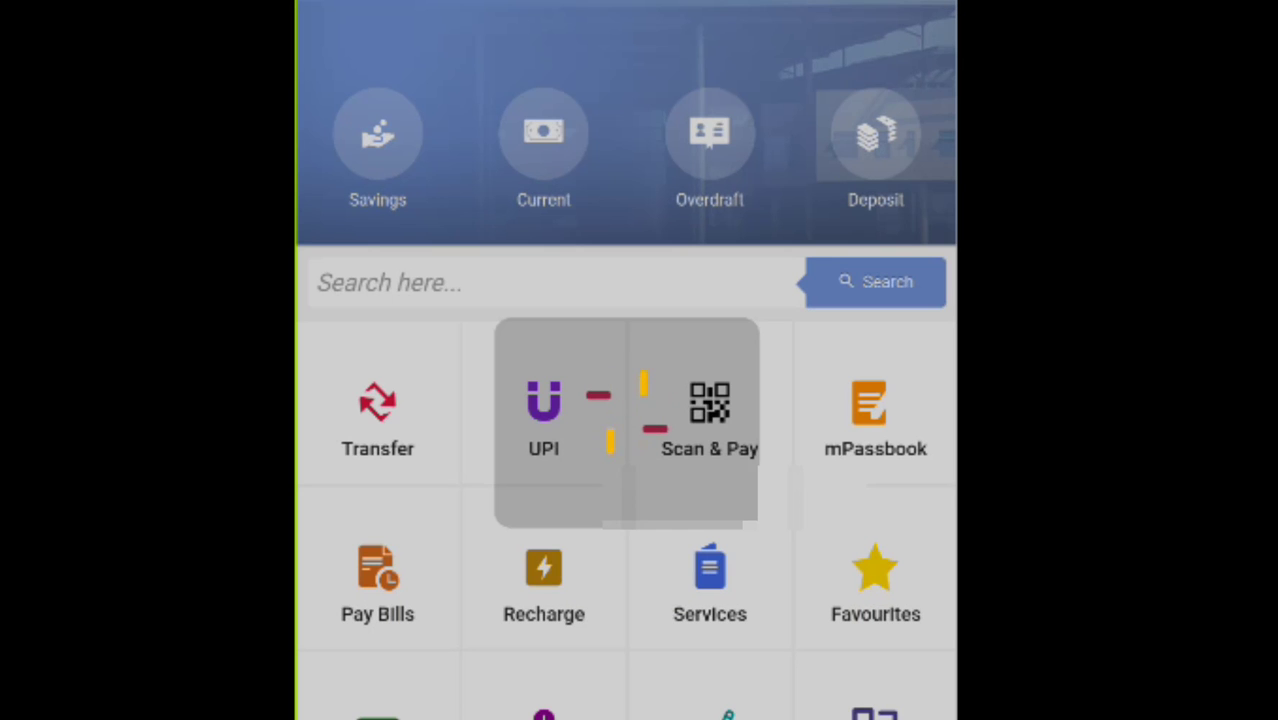
left_click(543, 410)
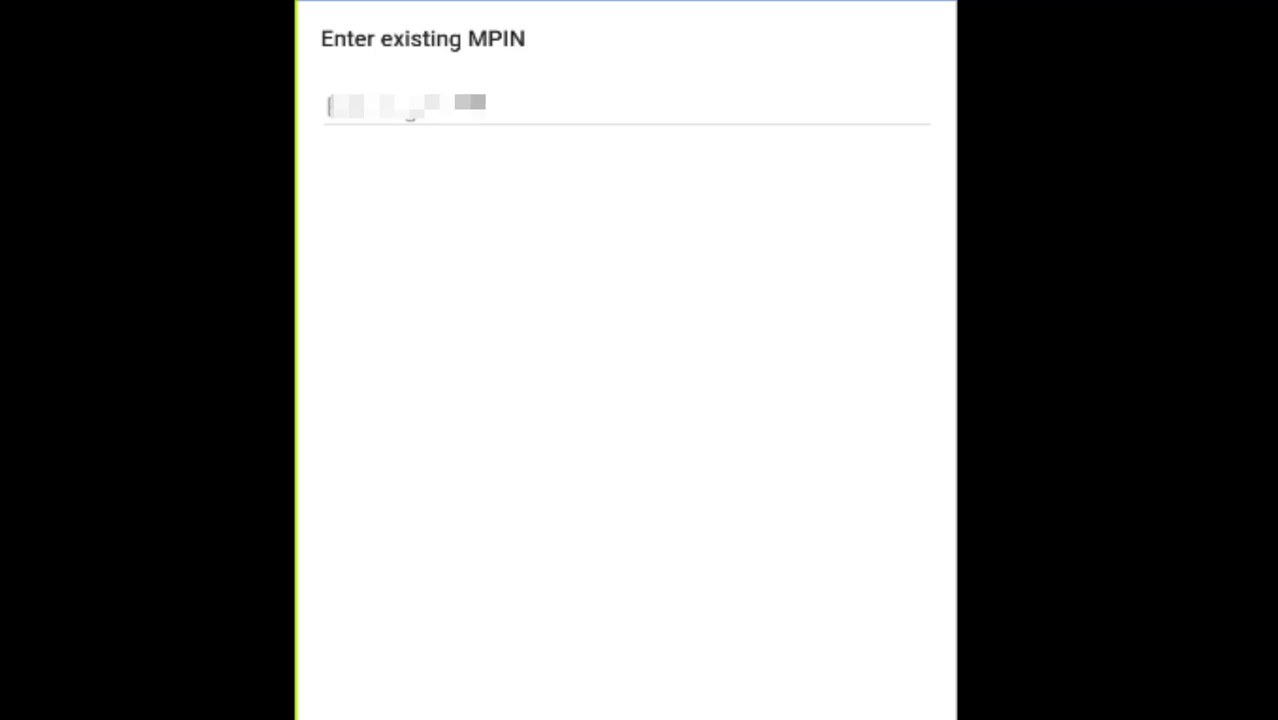